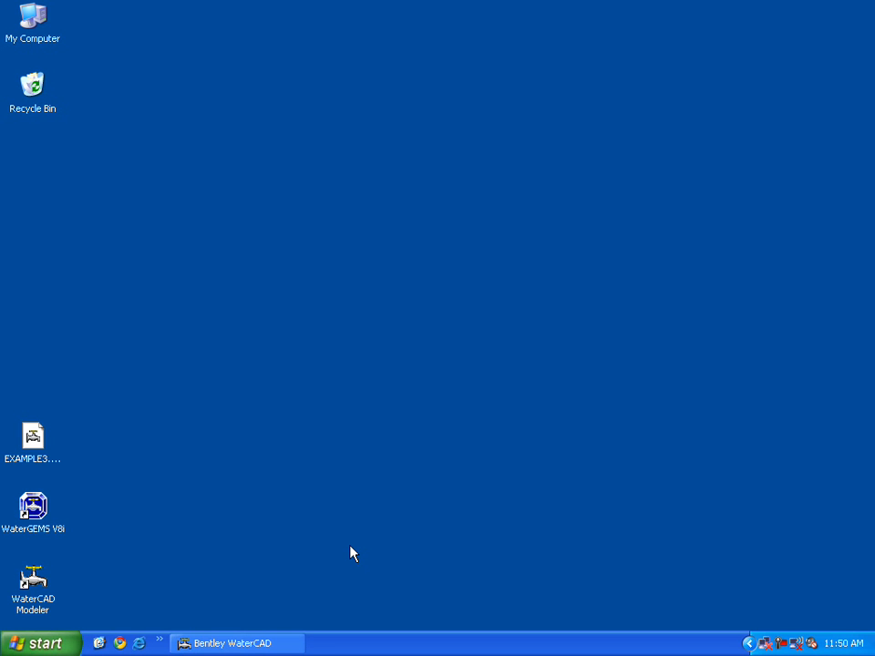
pyautogui.moveTo(245, 515)
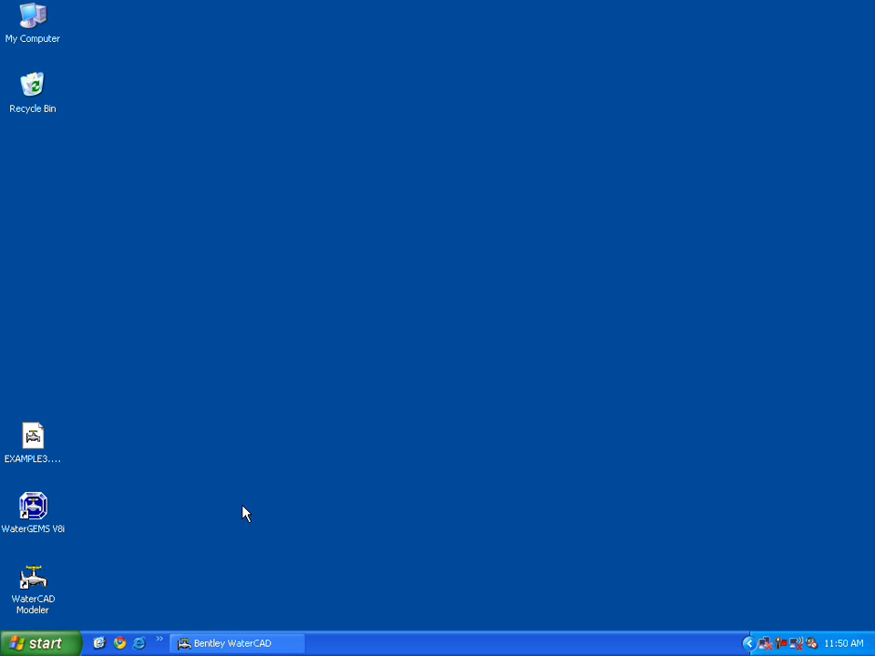
# Launch WaterCAD Modeler from its desktop shortcut with an empty drawing
pyautogui.click(33, 437)
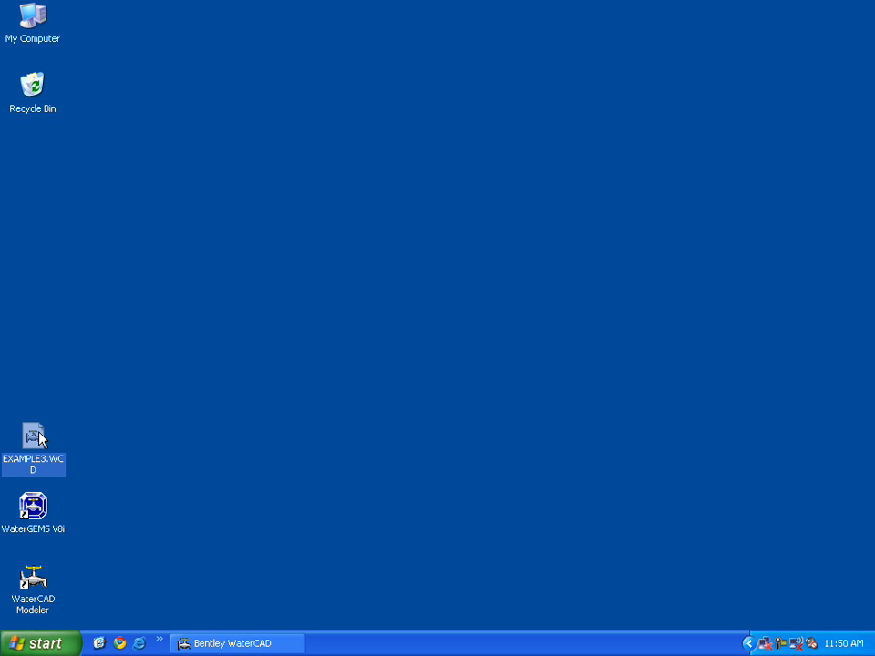
pyautogui.moveTo(166, 454)
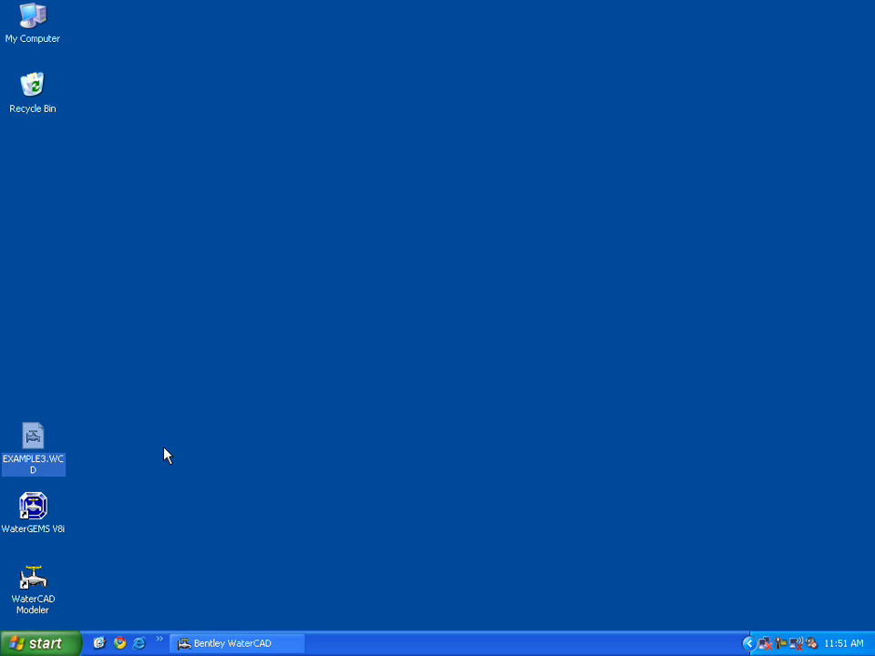
pyautogui.click(33, 584)
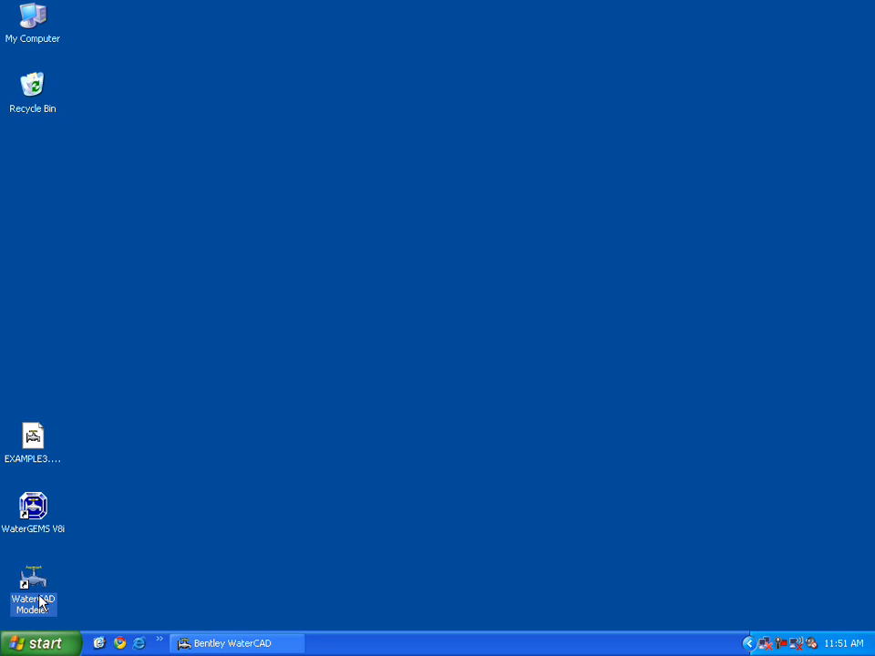
pyautogui.doubleClick(34, 576)
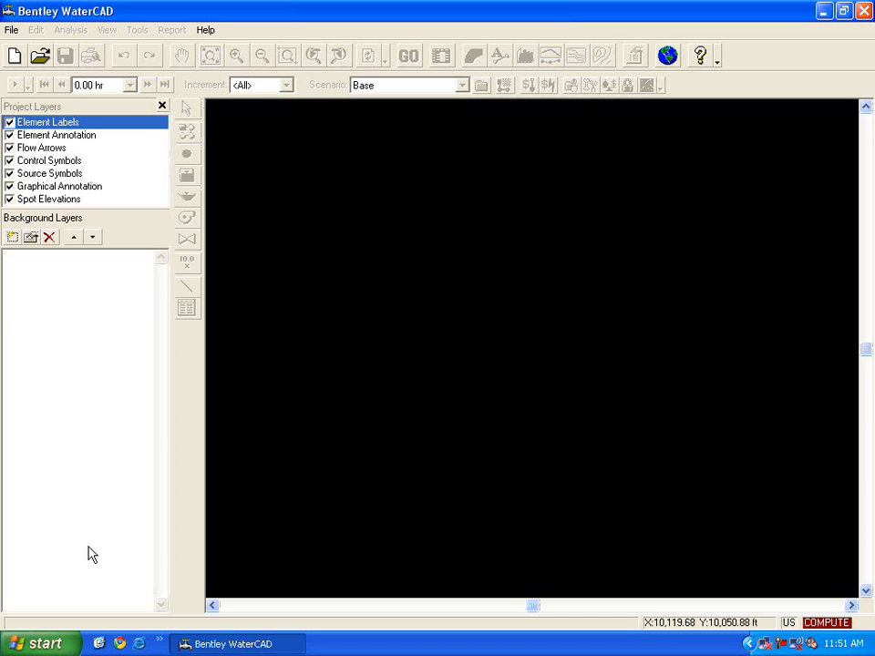
# View About WaterCAD to confirm version 7.0 Service Pack 3, then dismiss it
pyautogui.click(201, 29)
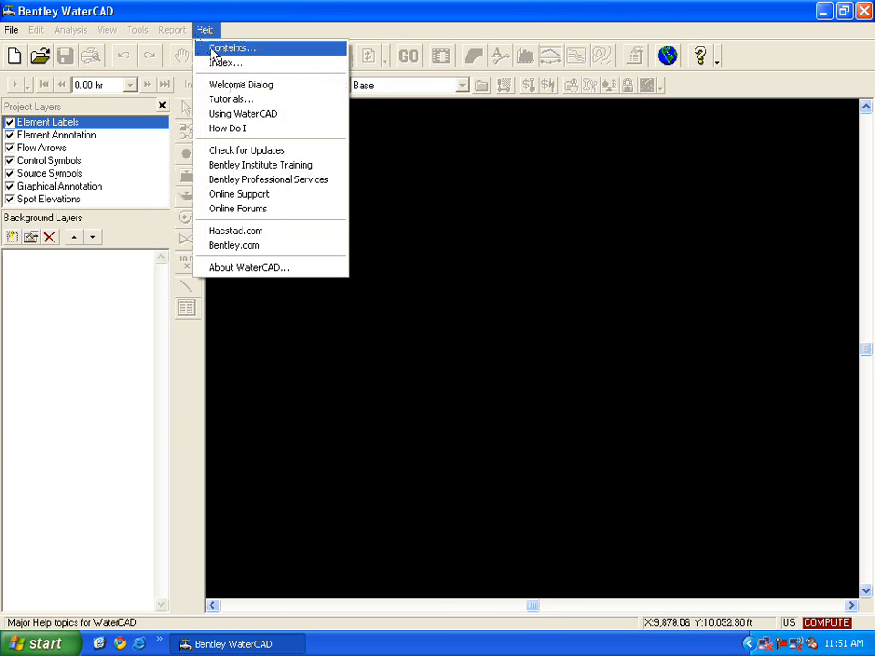
pyautogui.click(248, 267)
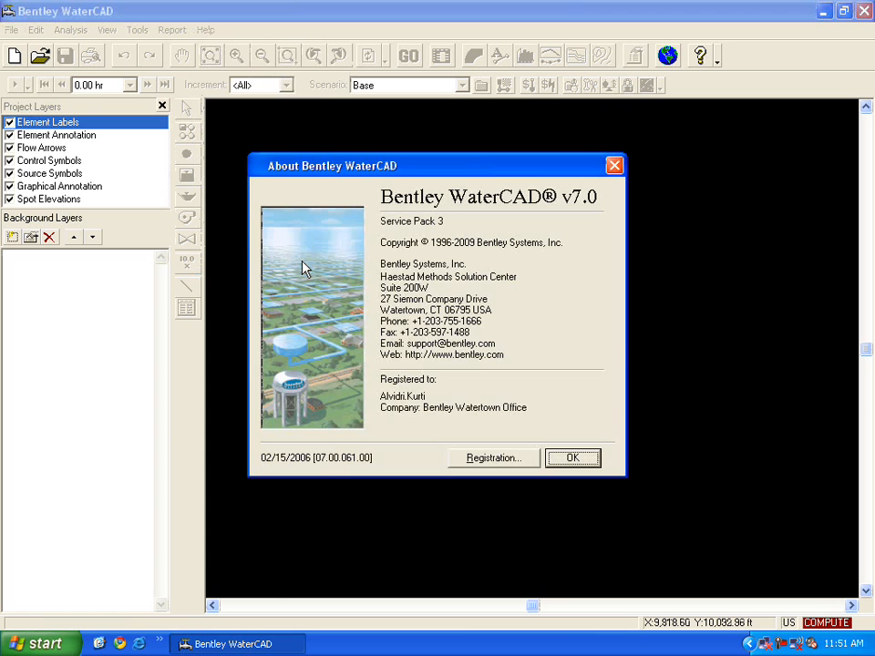
pyautogui.moveTo(335, 482)
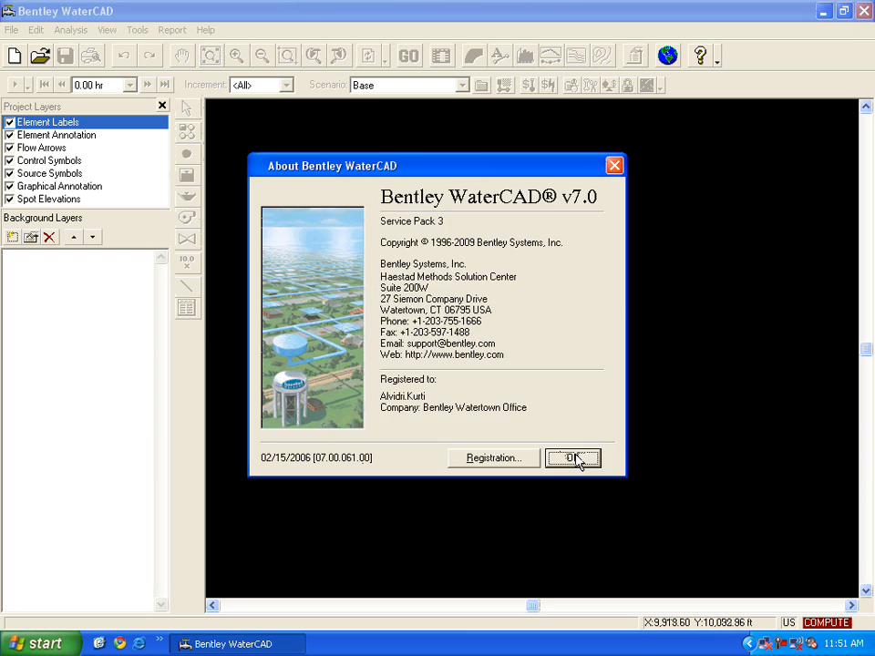
pyautogui.click(572, 460)
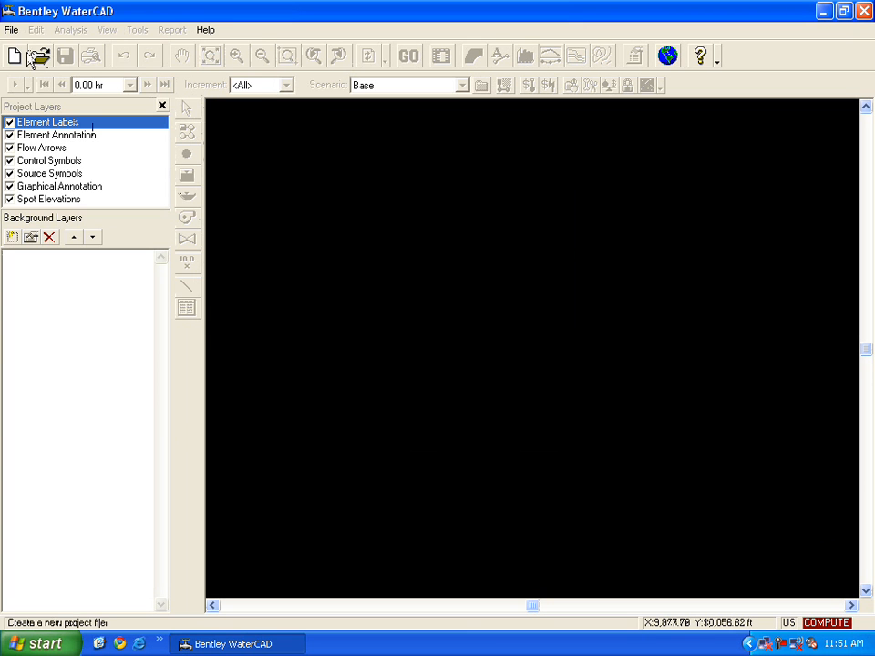
# Open the old EXAMPLE3.WCD model from the desktop, triggering the old-format prompt
pyautogui.click(38, 55)
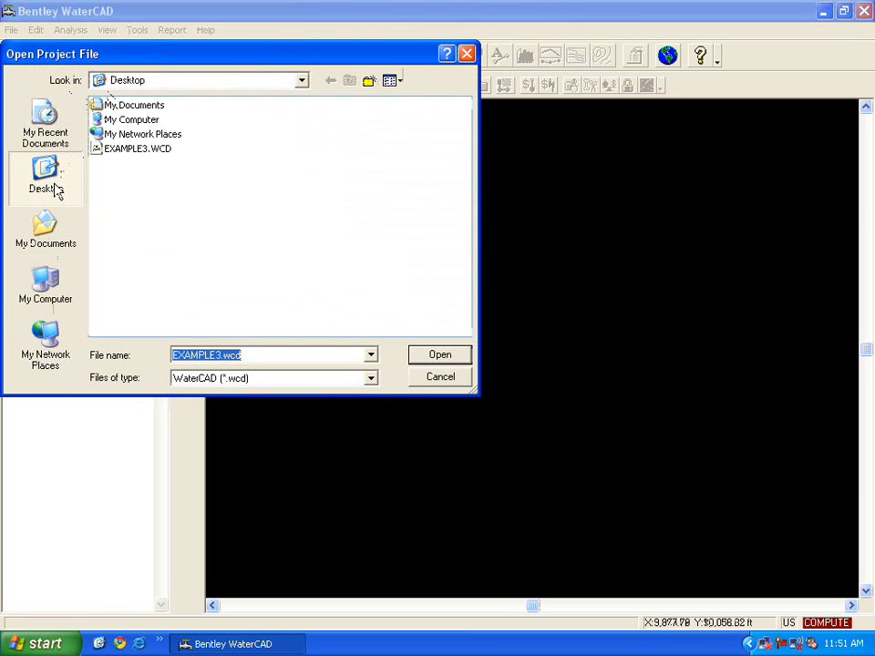
pyautogui.click(137, 148)
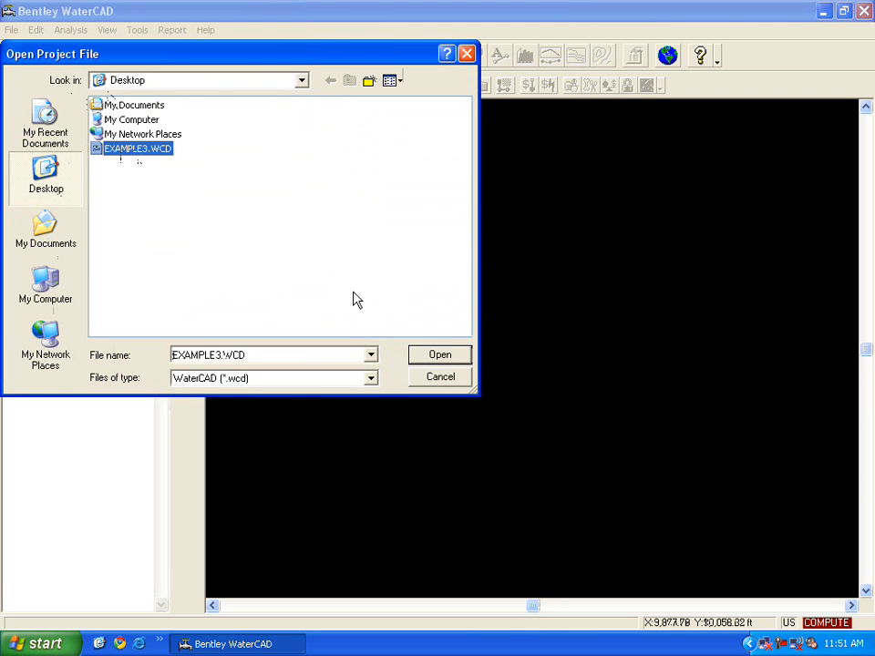
pyautogui.click(439, 354)
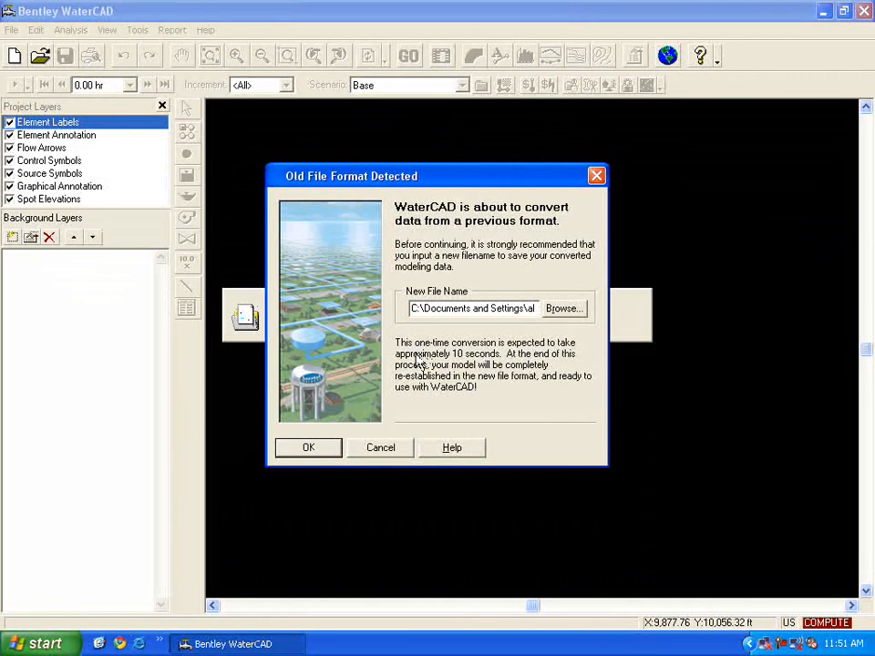
pyautogui.moveTo(407, 370)
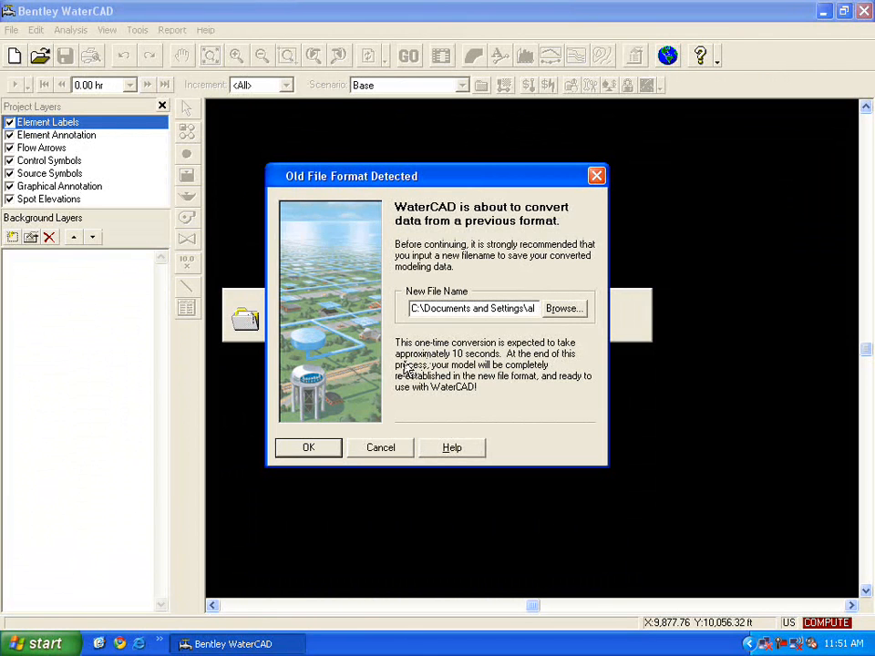
pyautogui.moveTo(401, 371)
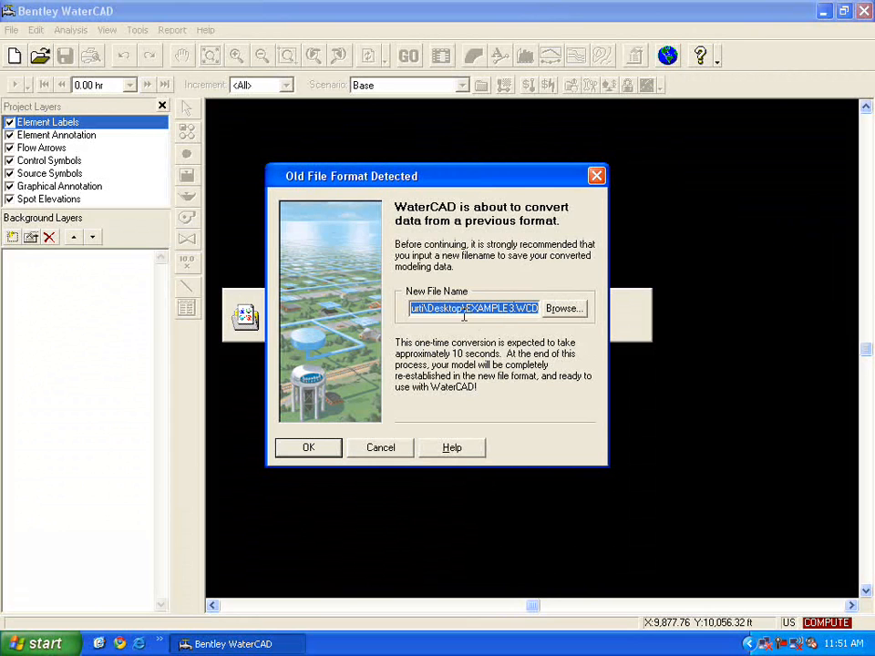
# Name the converted file VBXM Example.wcd on the desktop and confirm the conversion
pyautogui.click(463, 308)
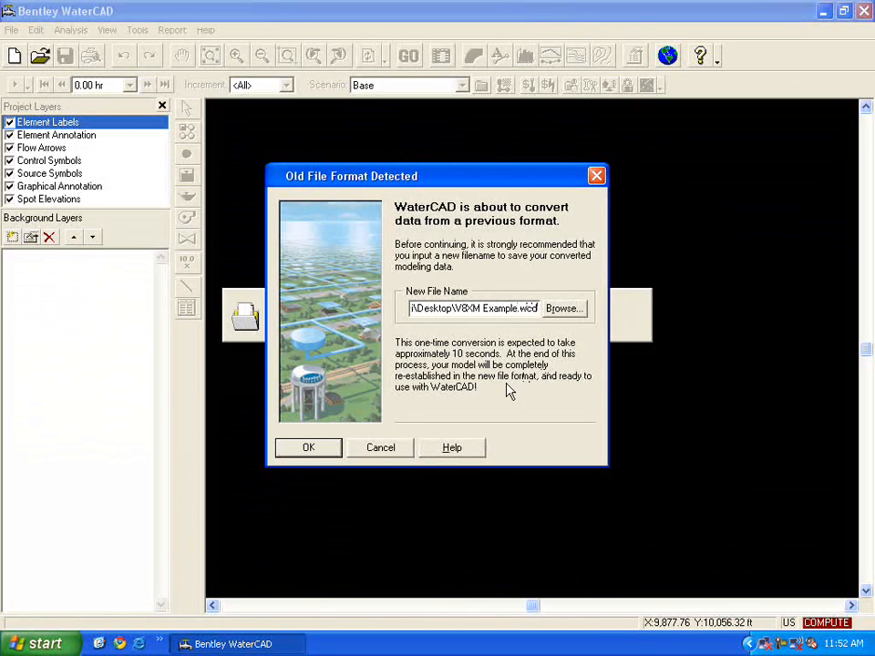
pyautogui.click(308, 449)
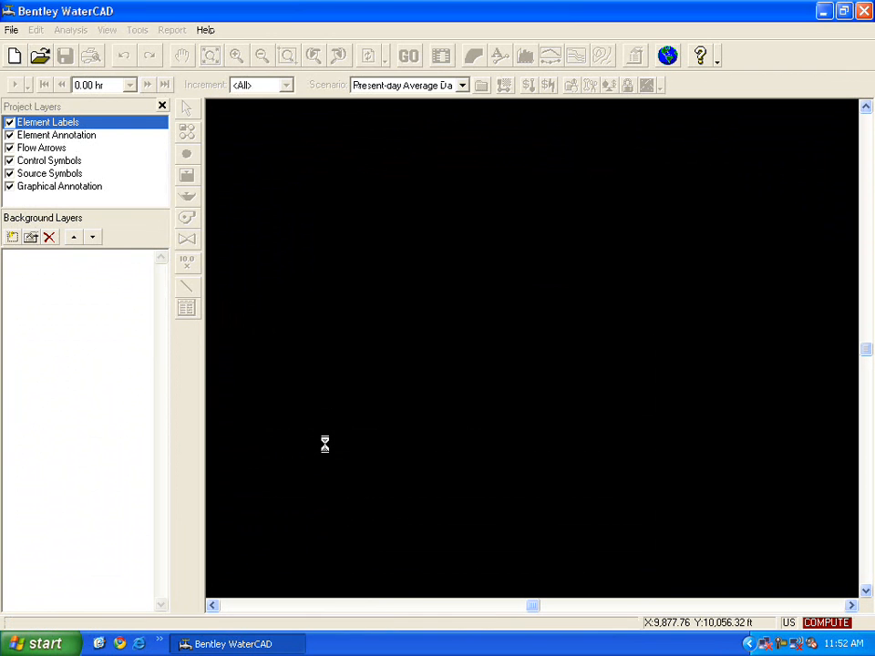
# Let the converted VBXM Example pipe network finish loading into the drawing pane
pyautogui.click(40, 53)
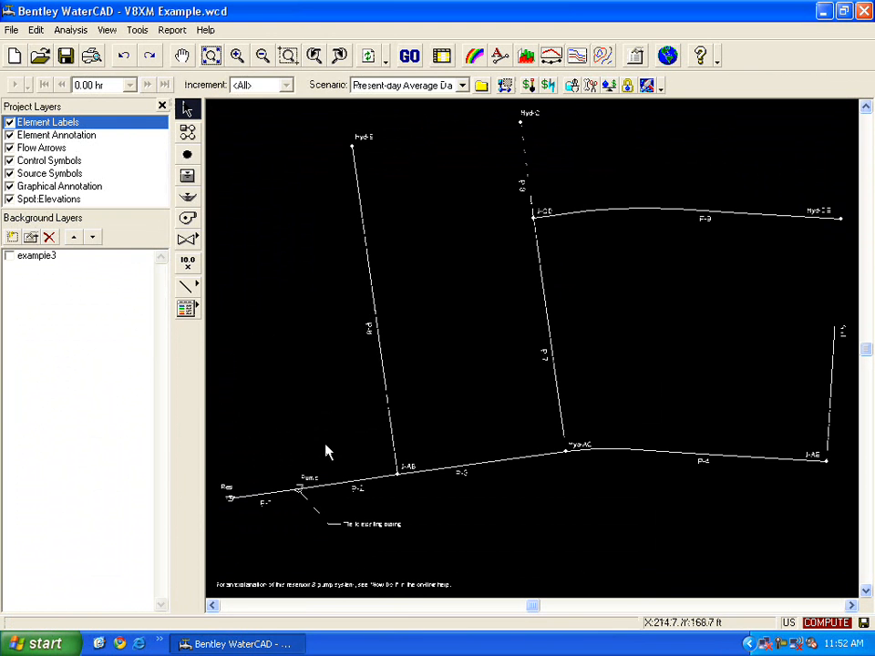
pyautogui.moveTo(251, 235)
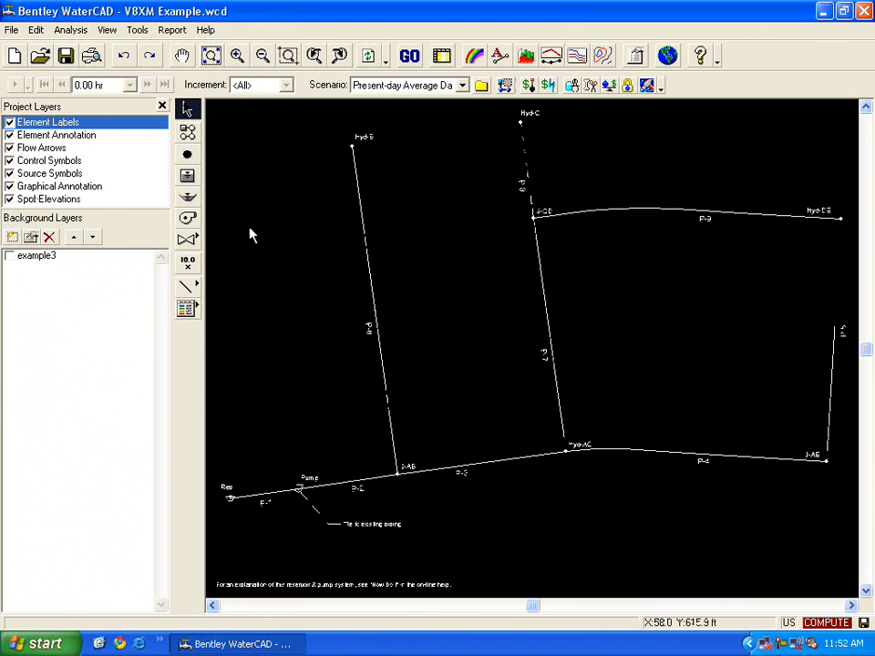
pyautogui.click(12, 29)
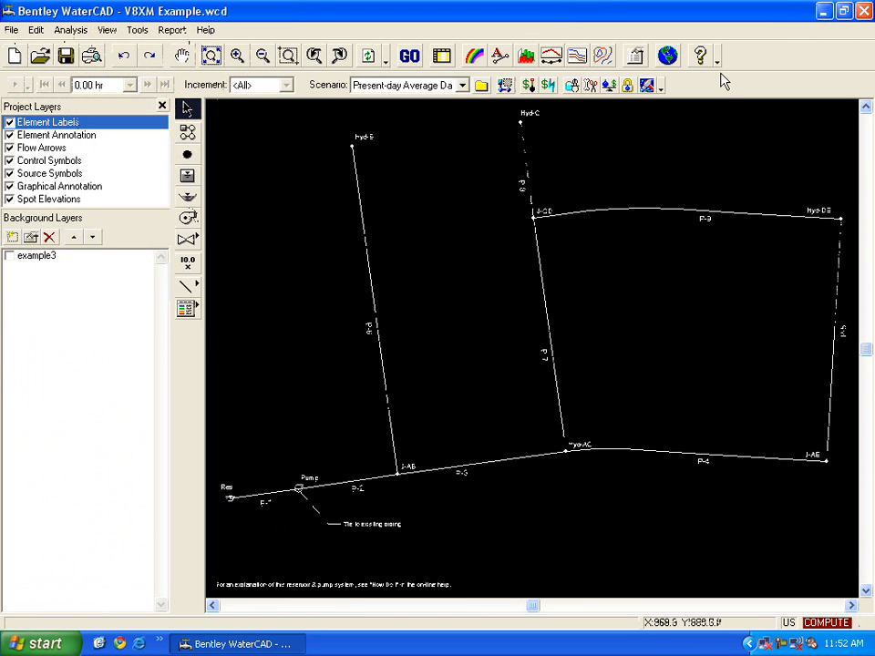
# Minimize WaterCAD to see the VBXM Example .ldb/.MDB/.mdx/.wcd files, selecting the MDB, then restore WaterCAD
pyautogui.click(822, 15)
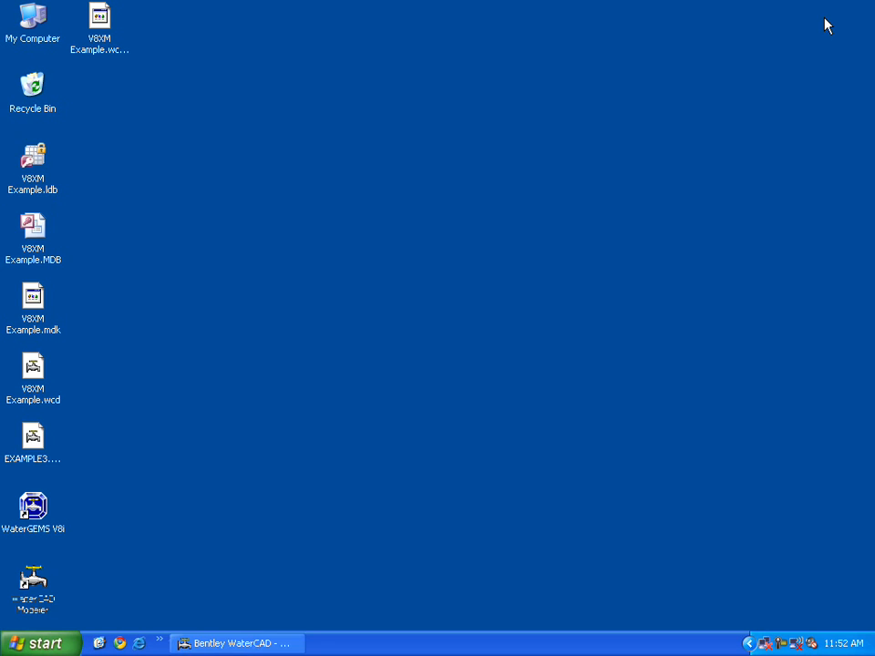
pyautogui.moveTo(689, 102)
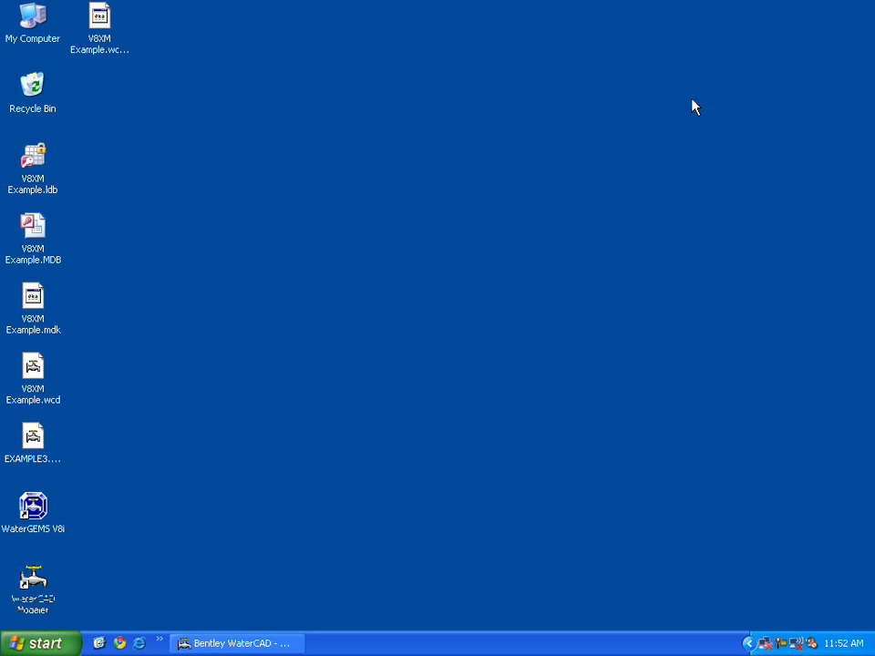
pyautogui.moveTo(117, 216)
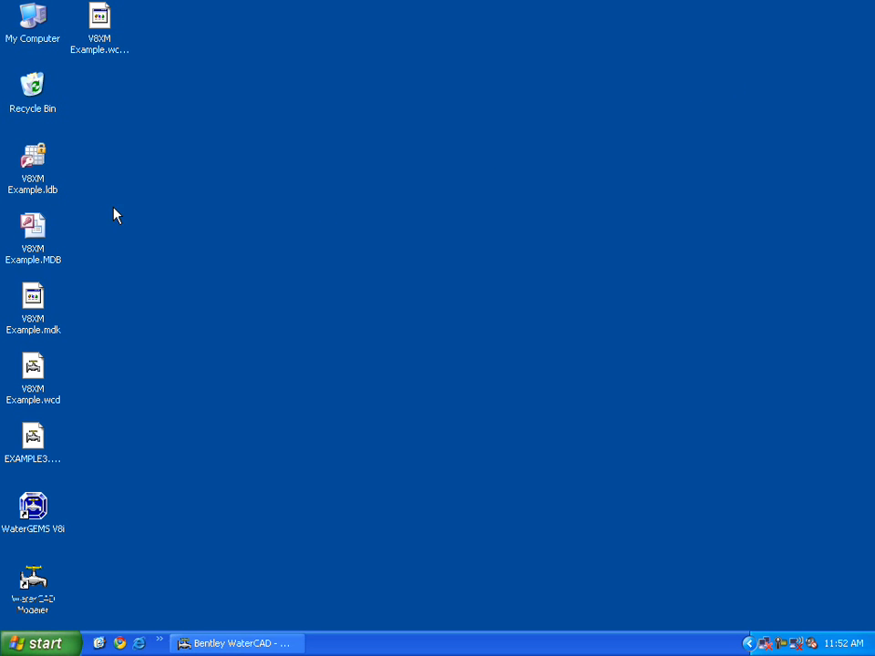
pyautogui.click(35, 226)
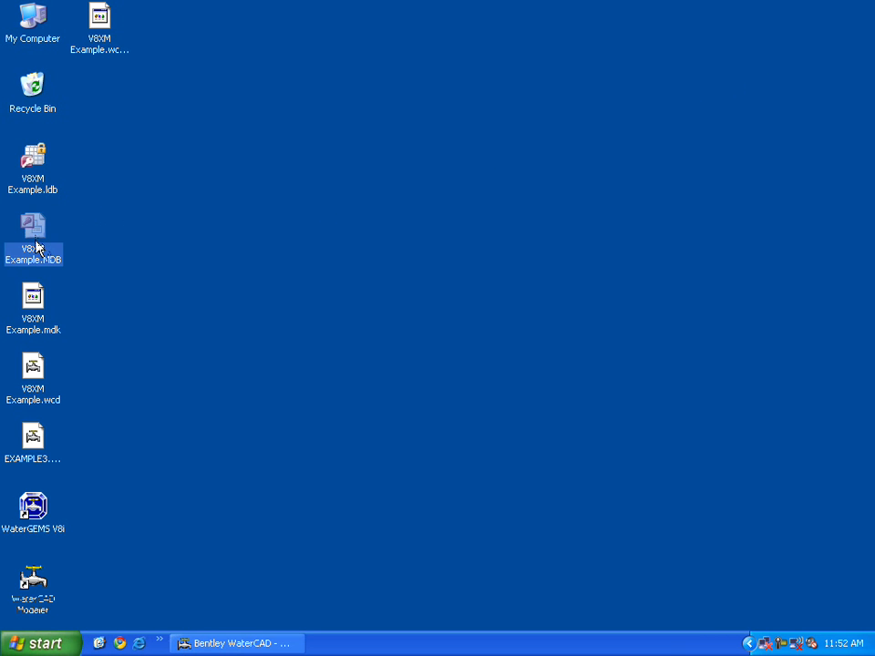
pyautogui.moveTo(153, 277)
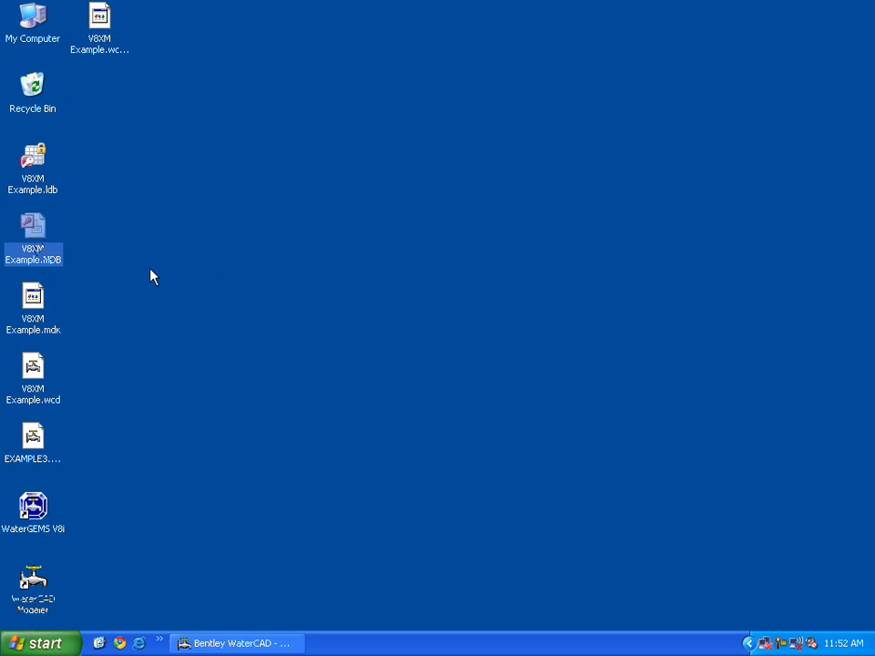
pyautogui.moveTo(237, 517)
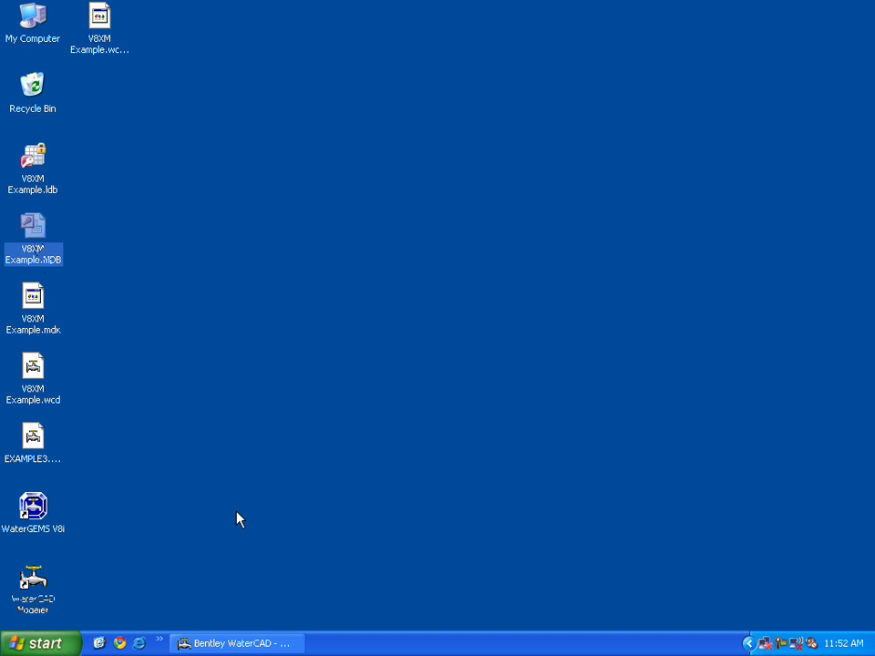
pyautogui.click(240, 639)
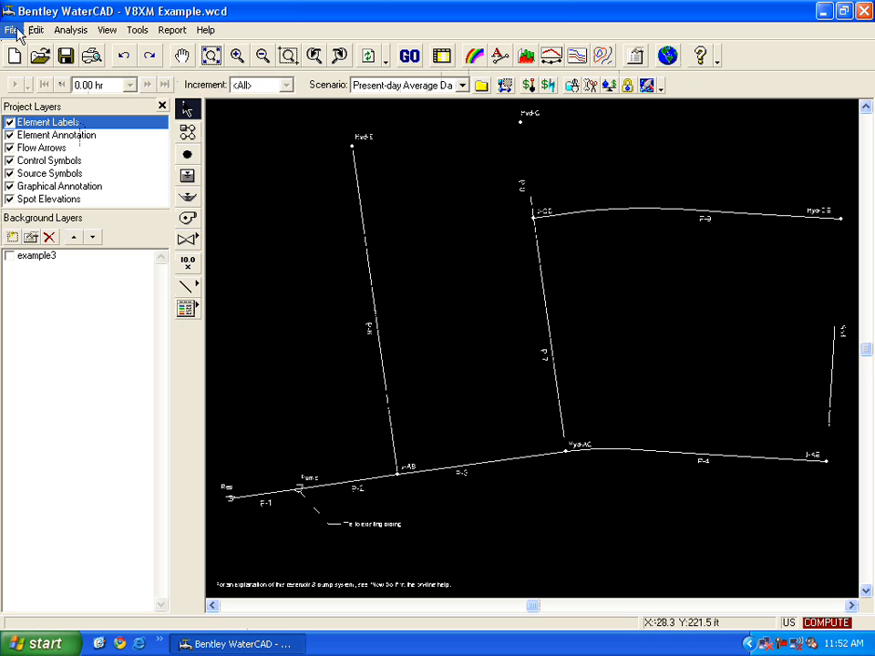
# Bring up the File > Export choices, including WaterGEMS V8 XM Presentation Settings
pyautogui.click(21, 31)
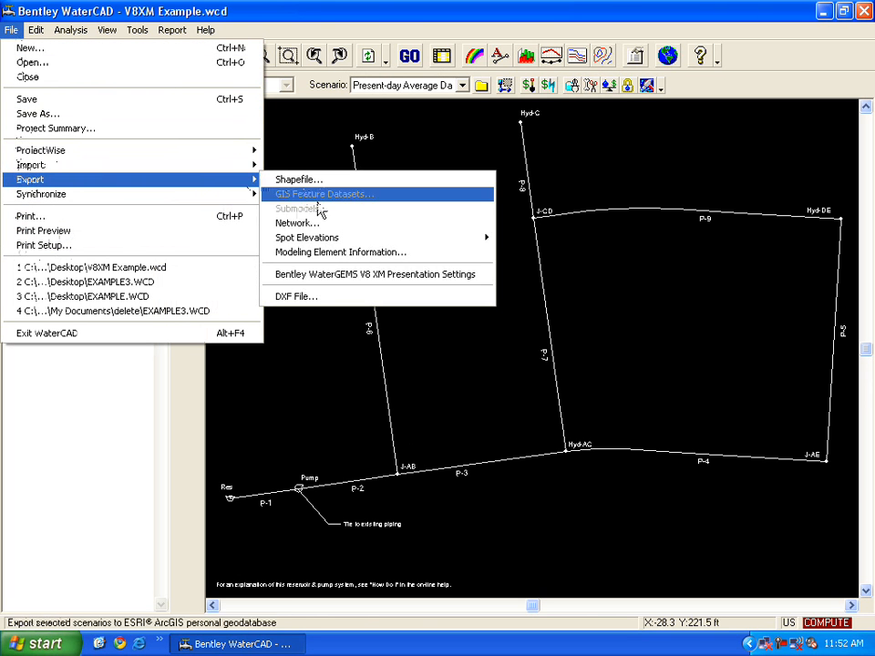
pyautogui.moveTo(374, 283)
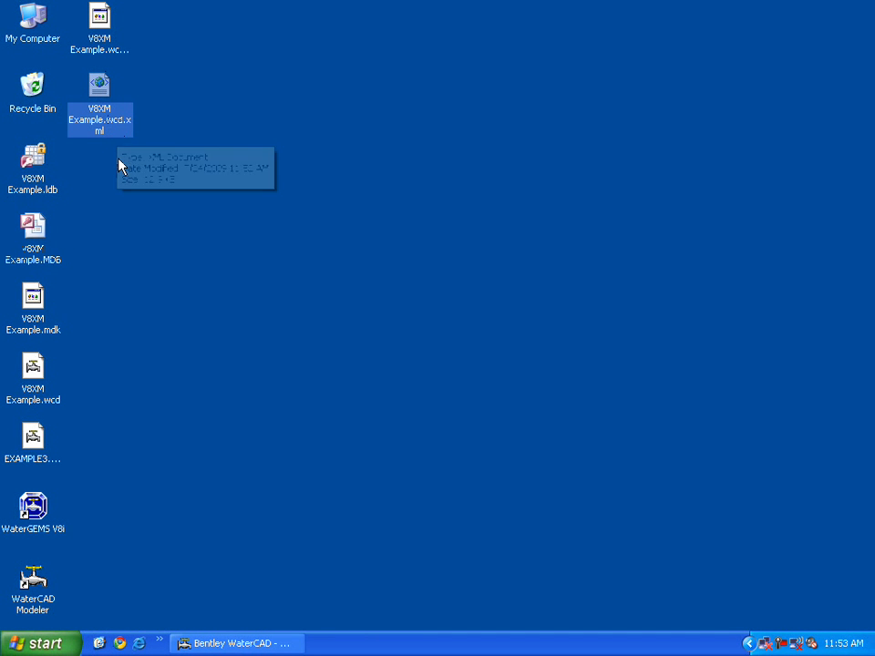
pyautogui.moveTo(121, 166)
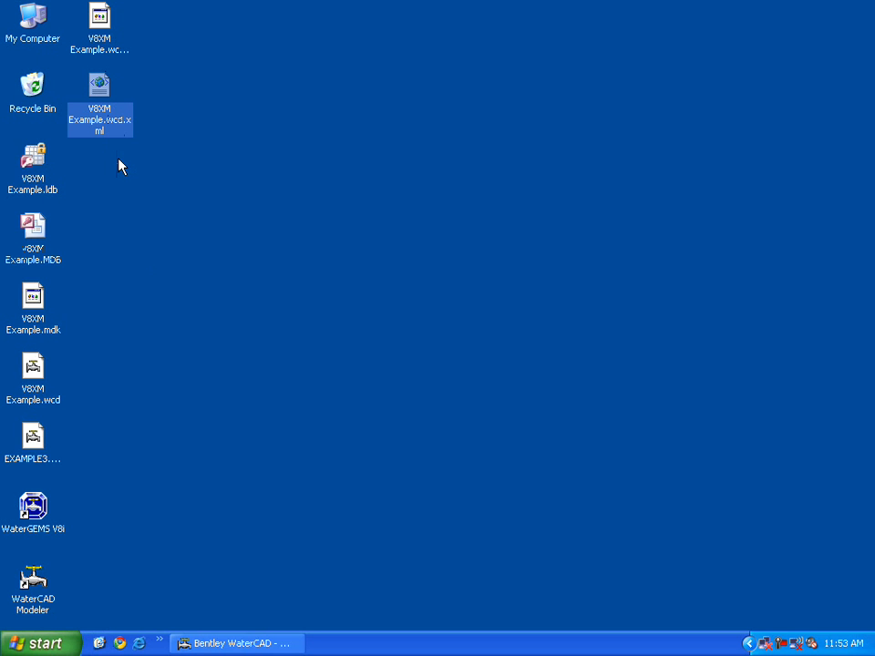
pyautogui.moveTo(120, 171)
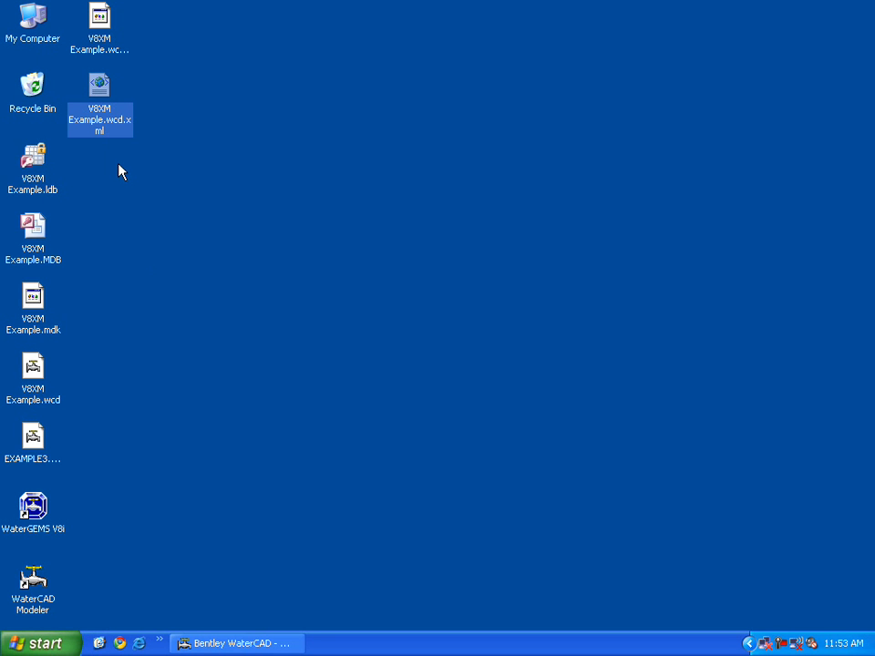
pyautogui.moveTo(37, 507)
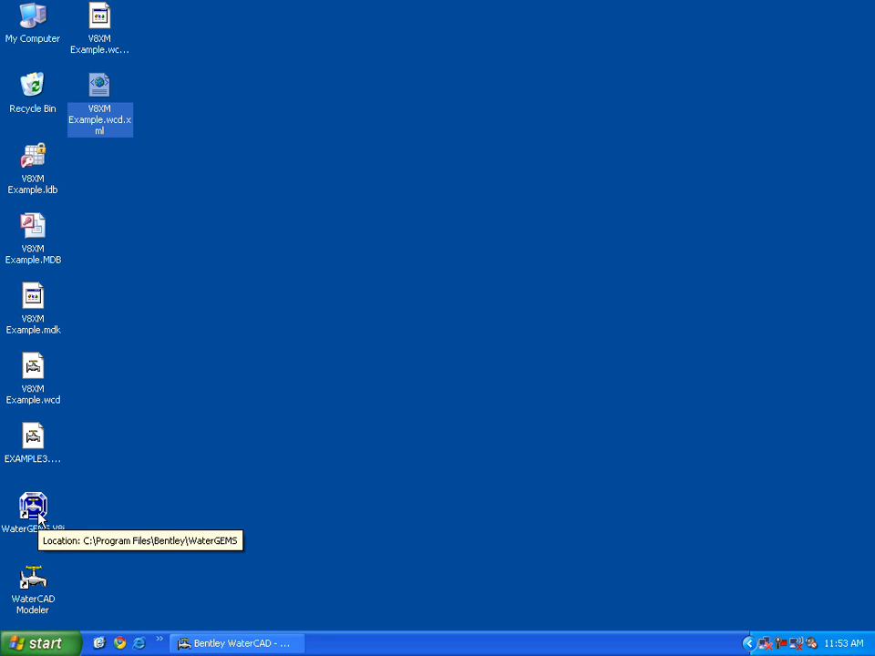
# Launch WaterGEMS V8i, close its Welcome dialog and show the File menu
pyautogui.doubleClick(32, 511)
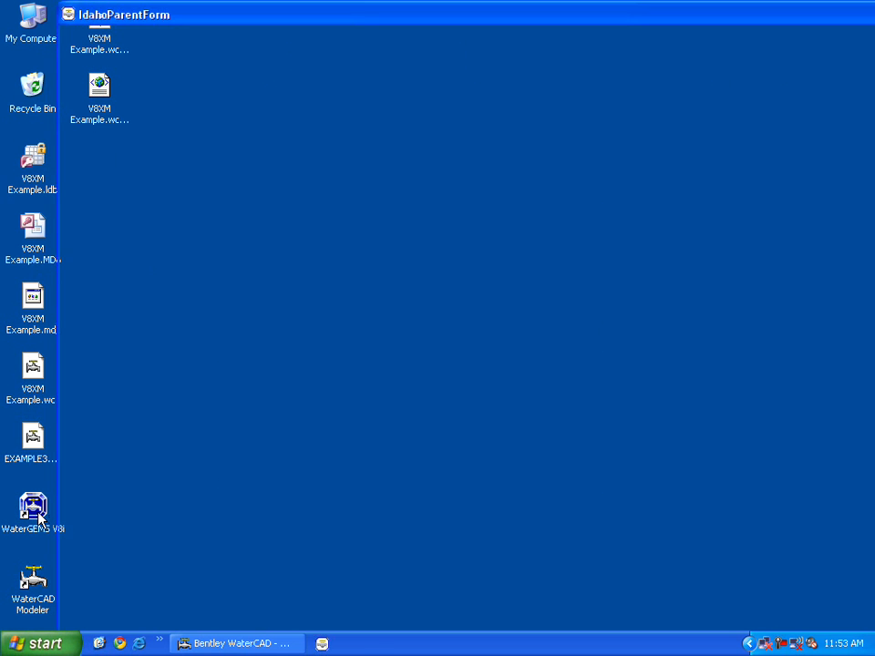
pyautogui.doubleClick(33, 507)
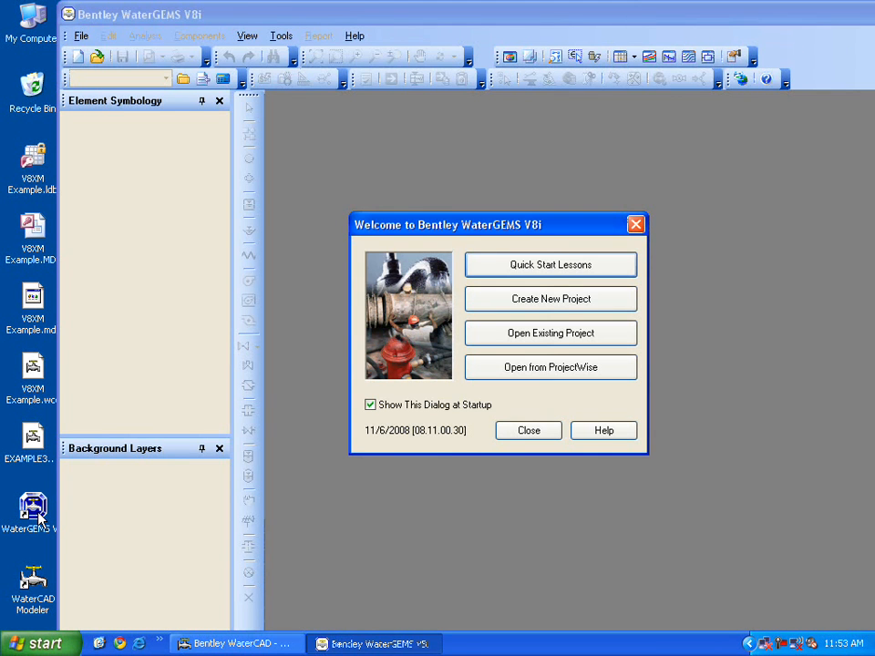
pyautogui.click(529, 430)
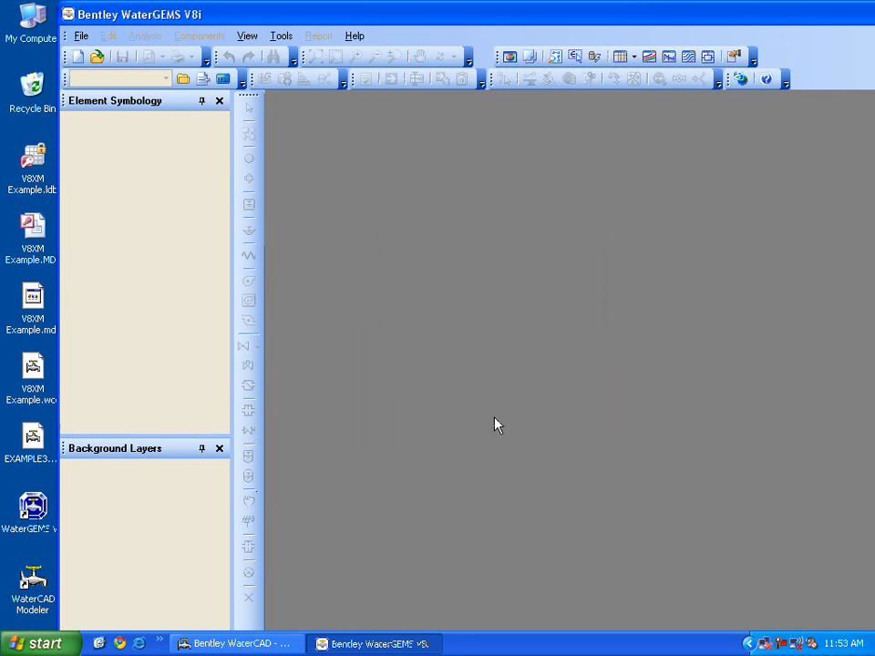
pyautogui.moveTo(208, 226)
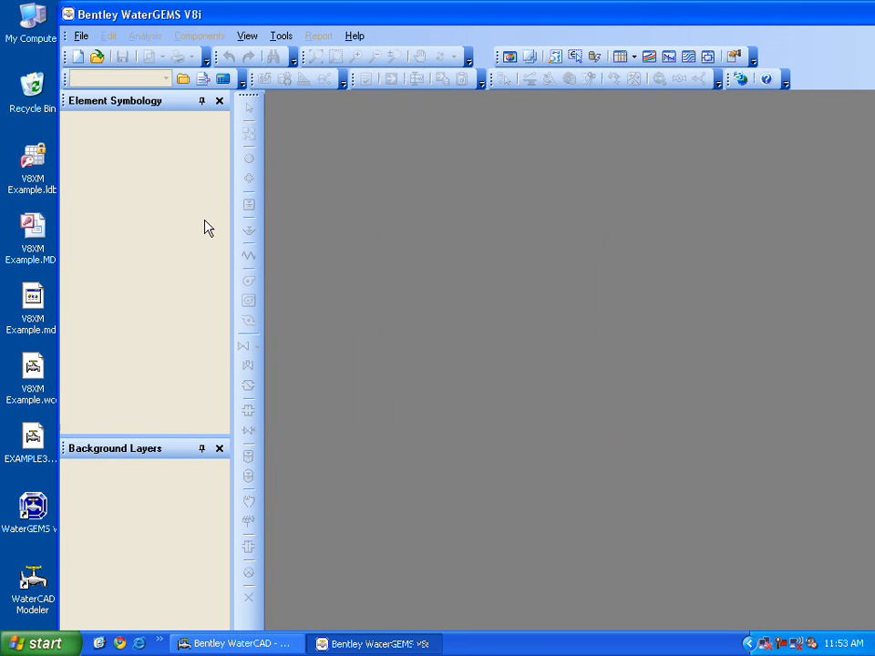
pyautogui.click(84, 36)
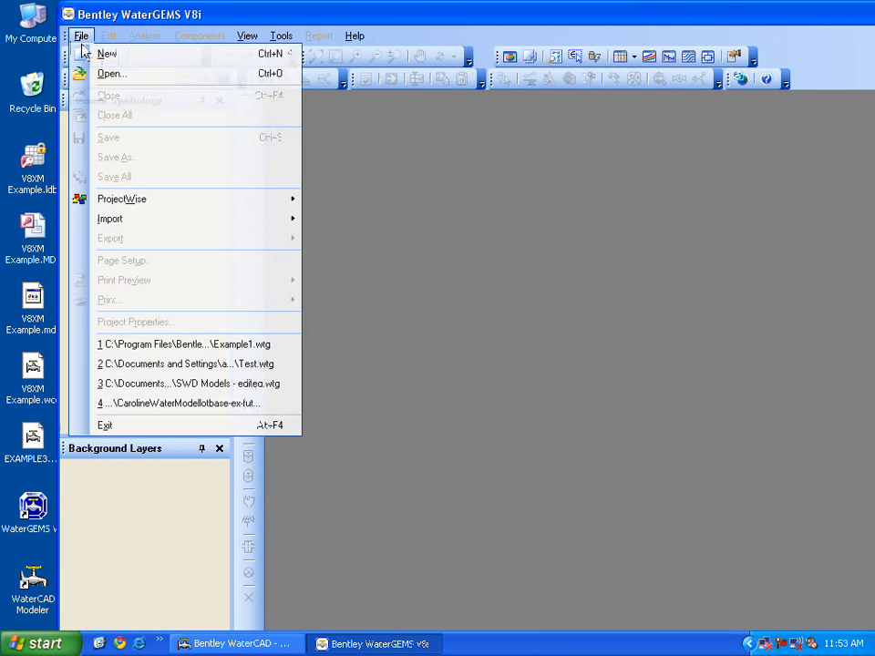
# Start File Open and switch the file type to WaterGEMS Database Files (*.mdb)
pyautogui.click(115, 73)
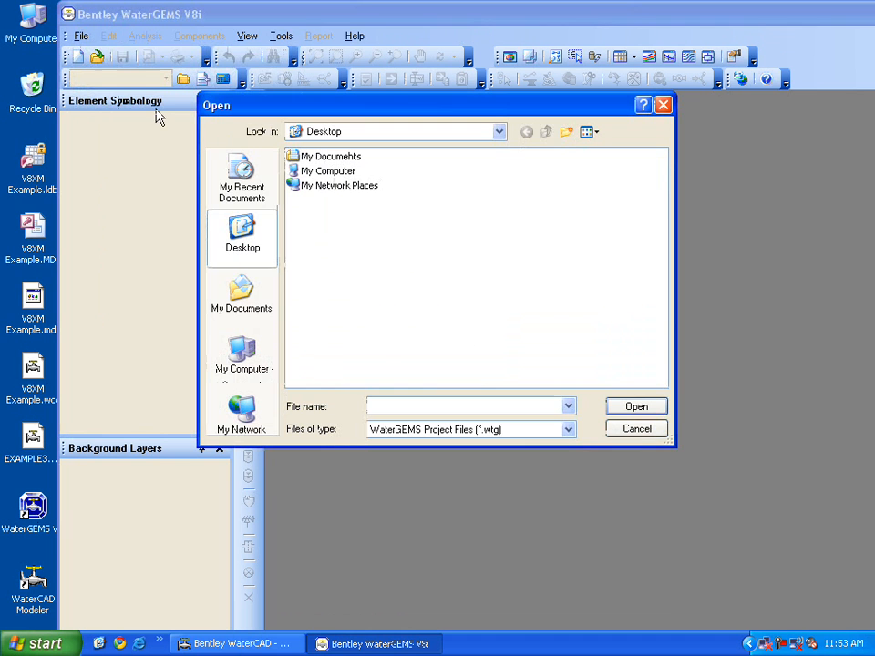
pyautogui.moveTo(434, 430)
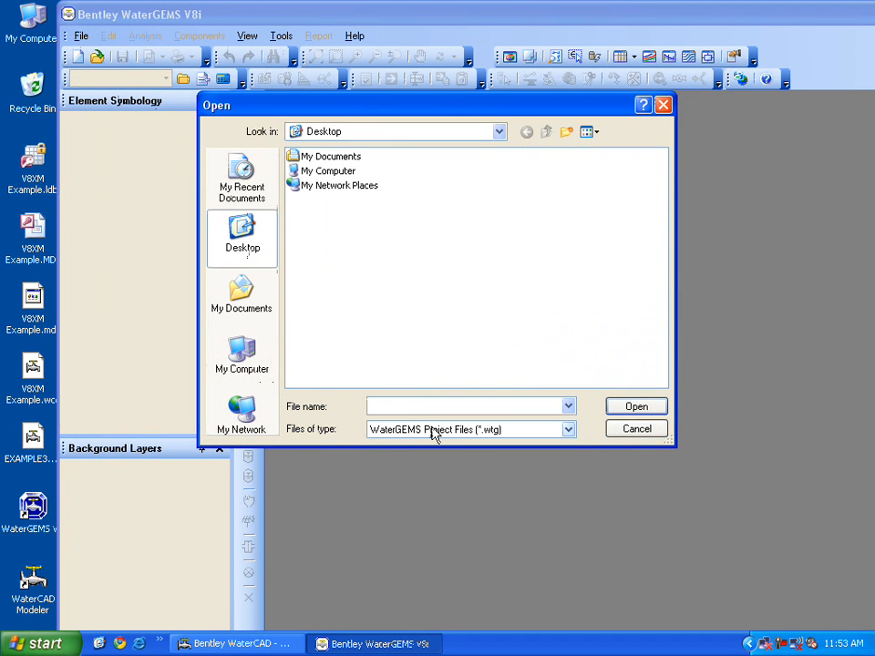
pyautogui.click(569, 431)
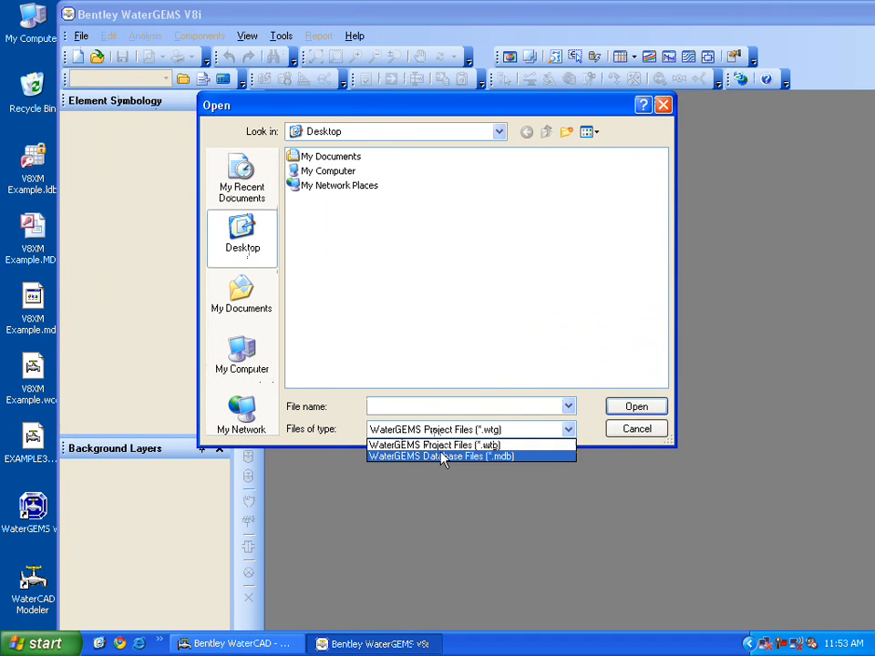
pyautogui.click(443, 456)
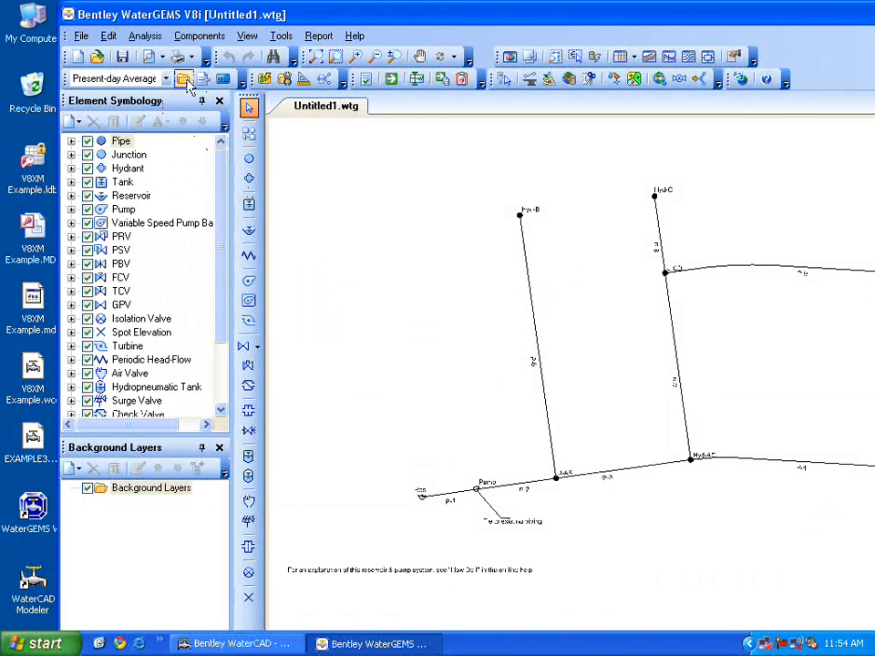
# Save the project to the desktop as 'Conversion Example Final'
pyautogui.click(86, 37)
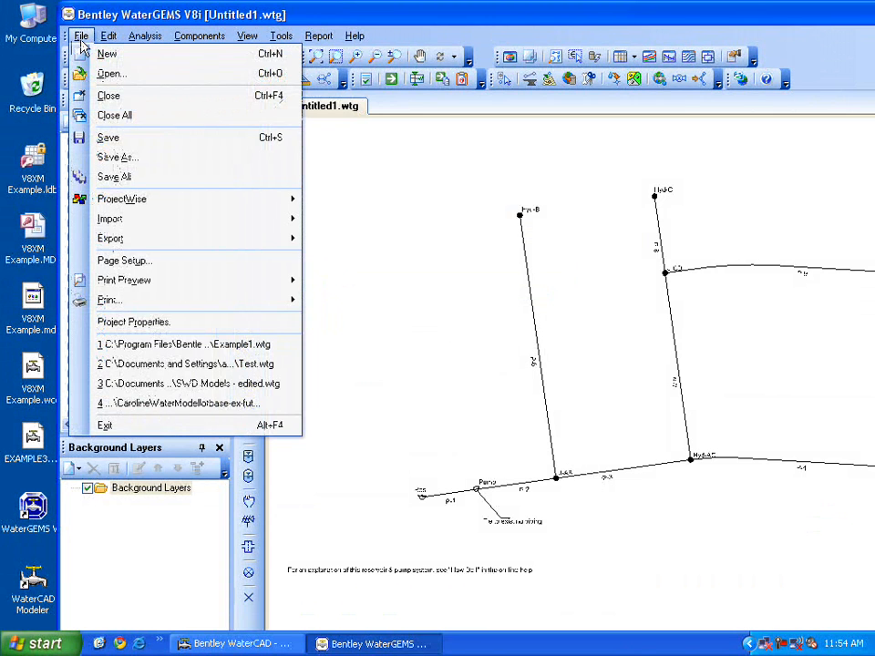
pyautogui.click(116, 157)
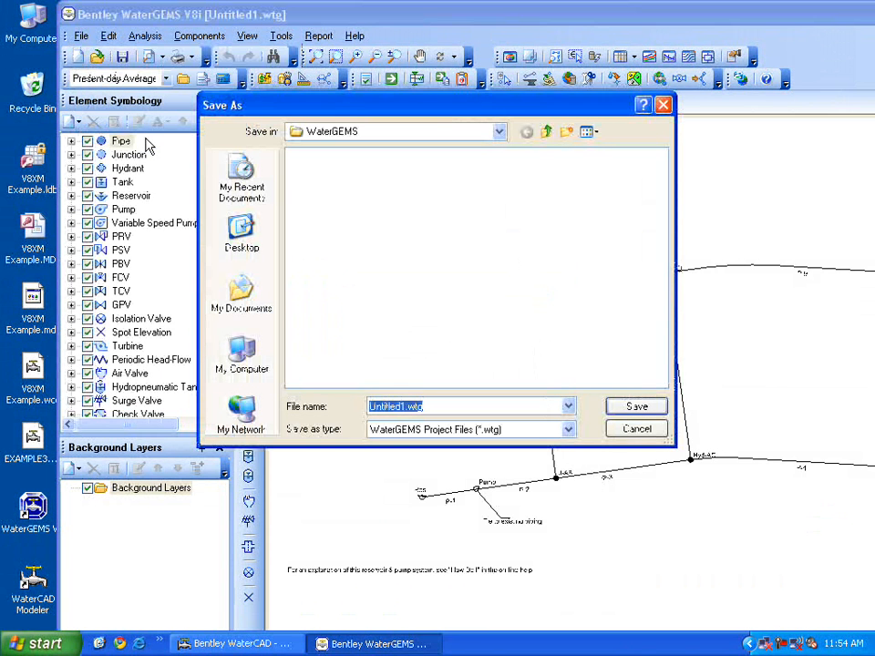
pyautogui.click(240, 234)
pyautogui.write('Conver')
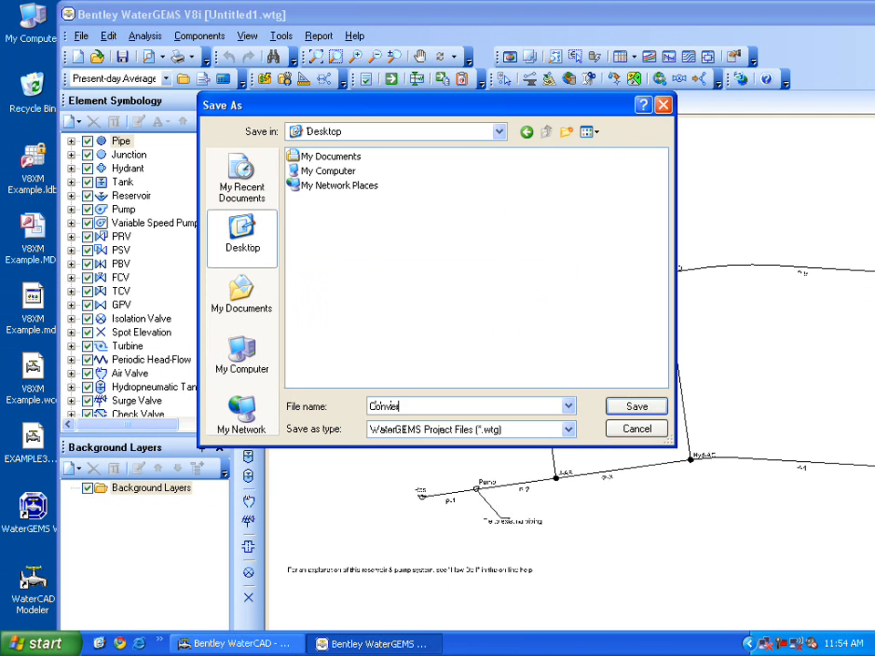
pyautogui.write('sion Example')
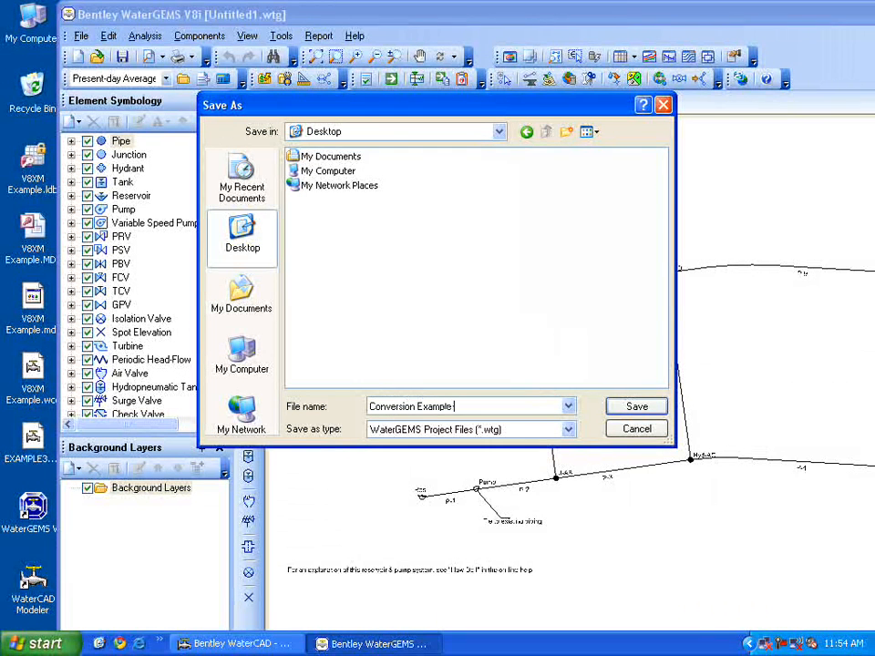
pyautogui.write('Final')
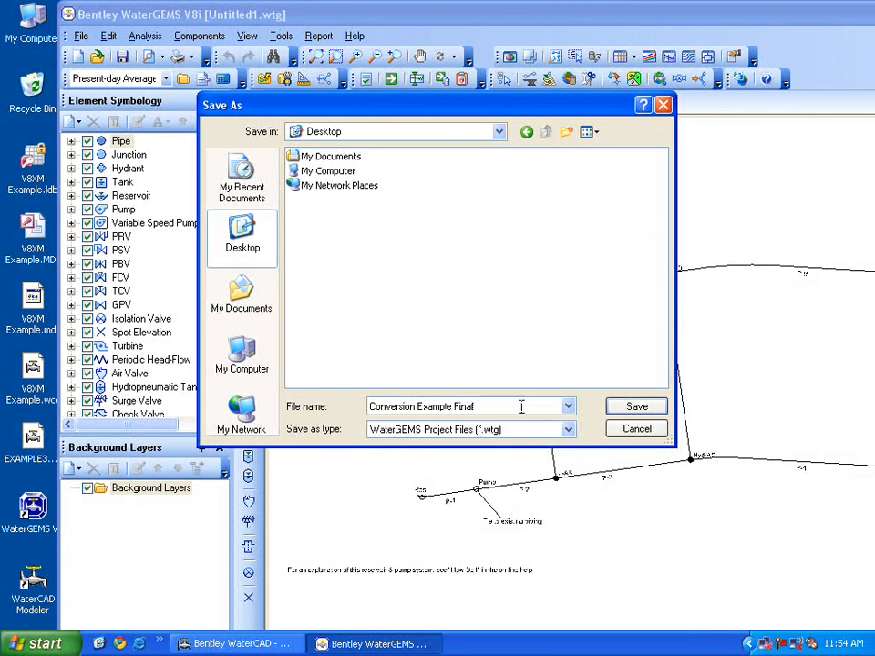
pyautogui.click(634, 405)
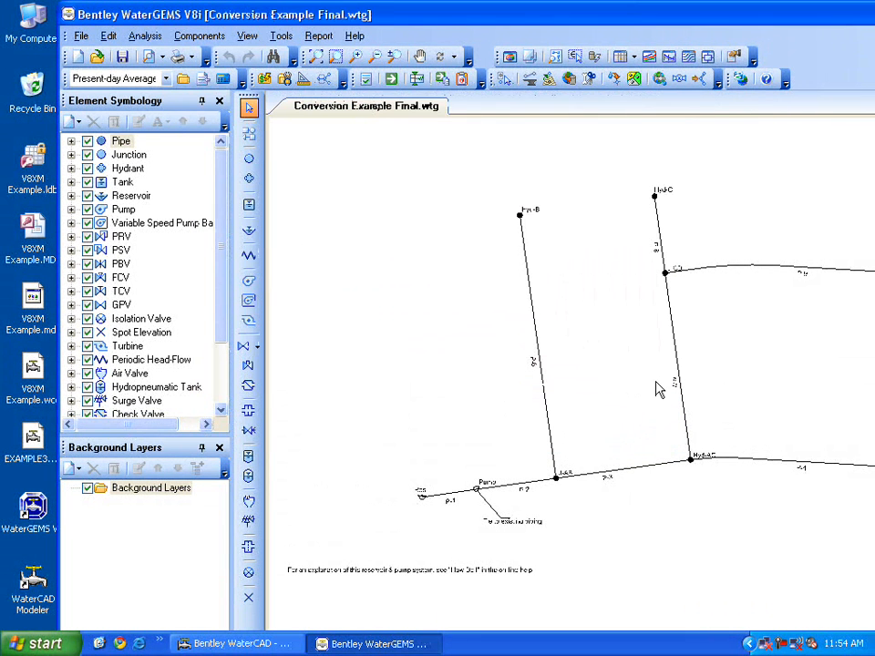
pyautogui.moveTo(800, 37)
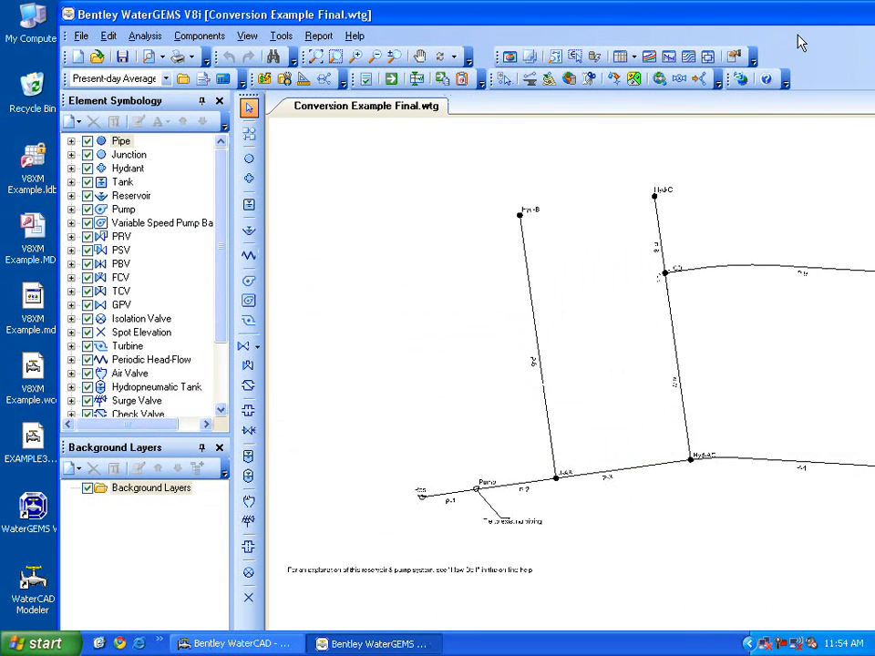
# Maximize the WaterGEMS window, then minimize it to reveal the desktop
pyautogui.click(800, 41)
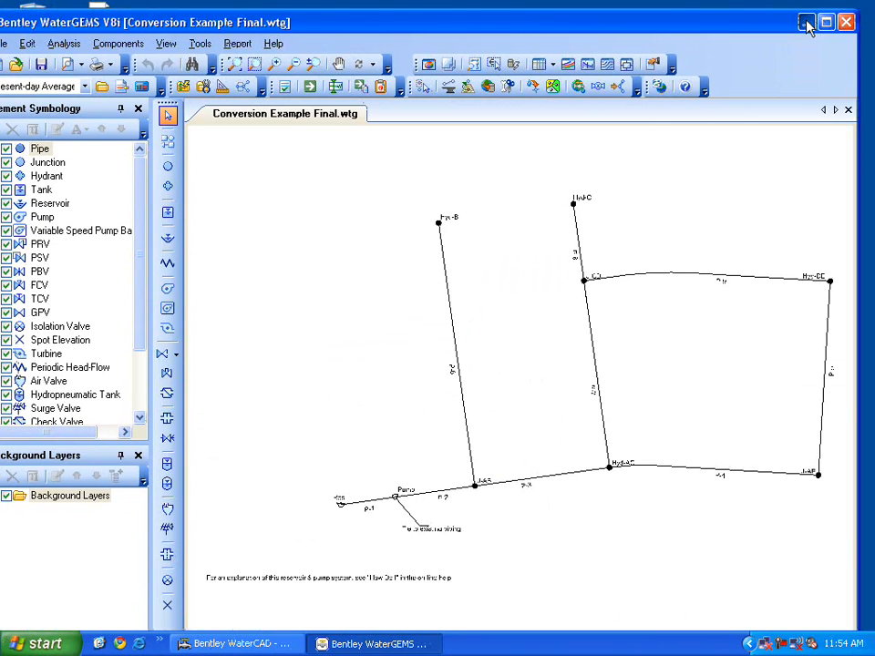
pyautogui.click(806, 22)
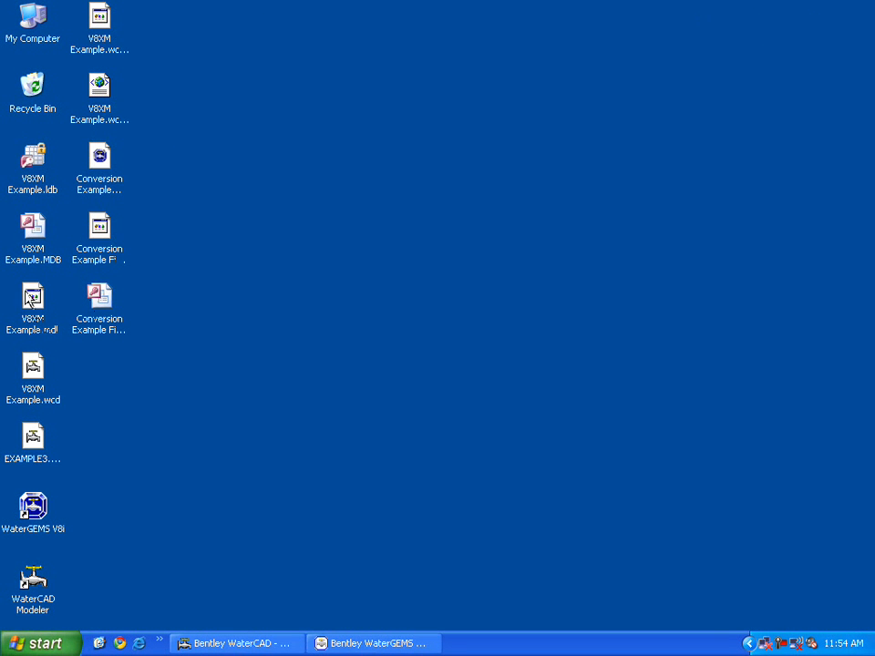
pyautogui.click(98, 155)
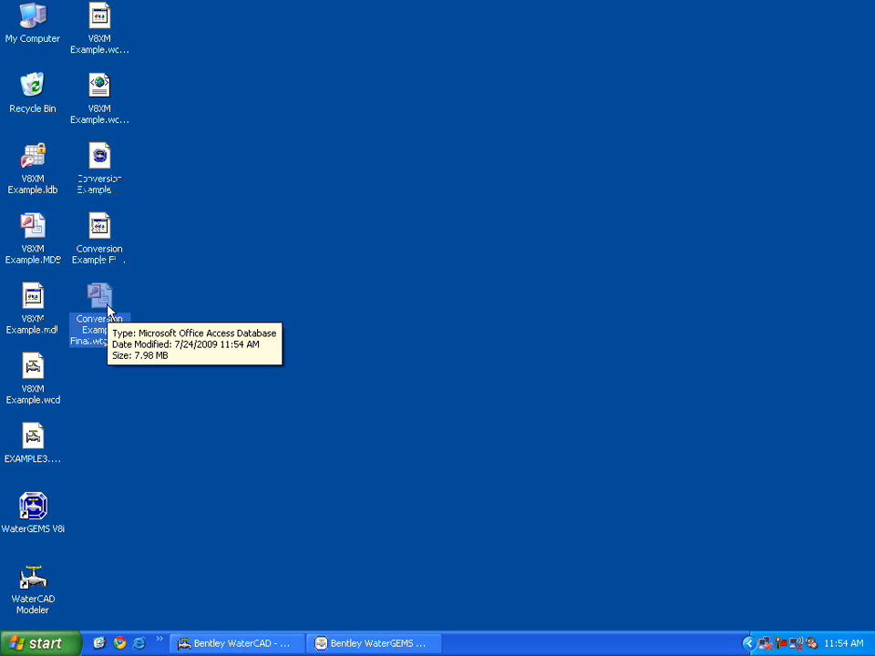
pyautogui.moveTo(120, 314)
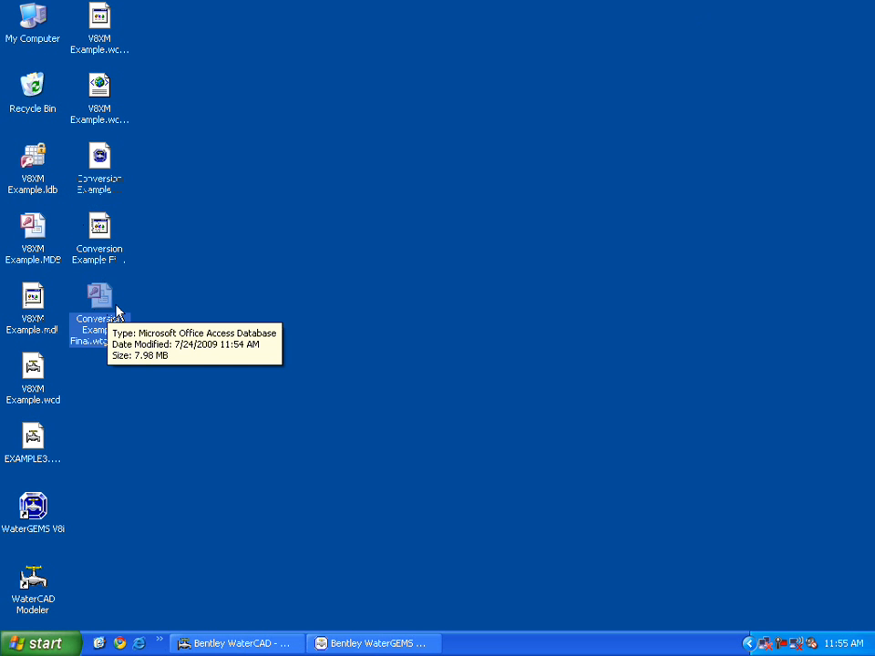